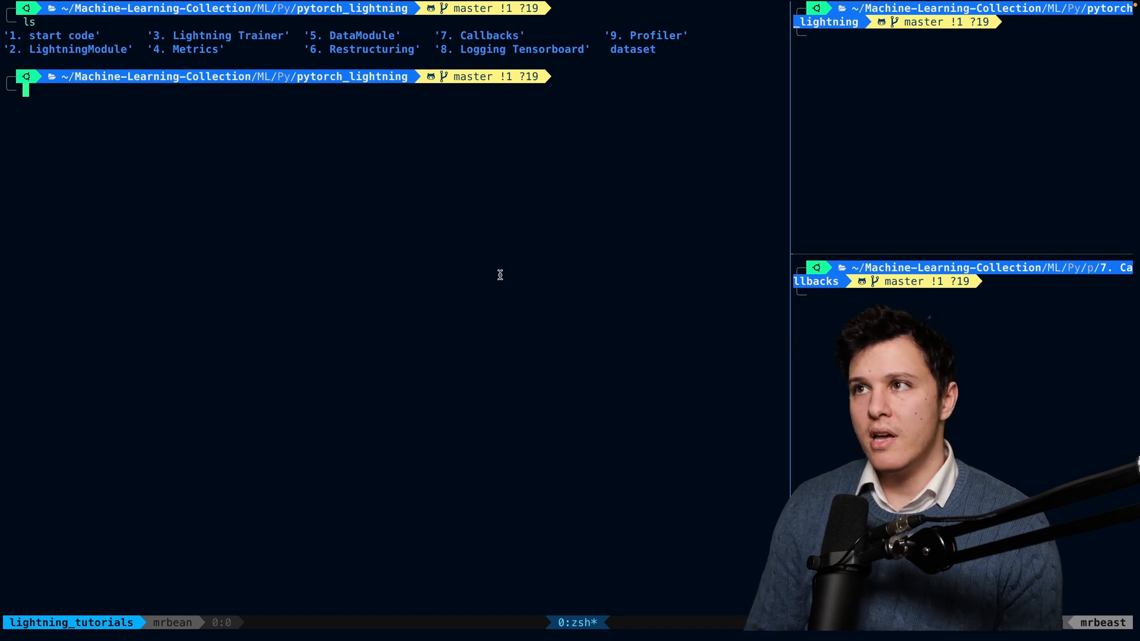
Step: Copy the '8. Logging Tensorboard' folder to a new '9. Profiler' folder with cp -r
text(cp -r '8. Logging Tensorboard/' '9. Profiler')
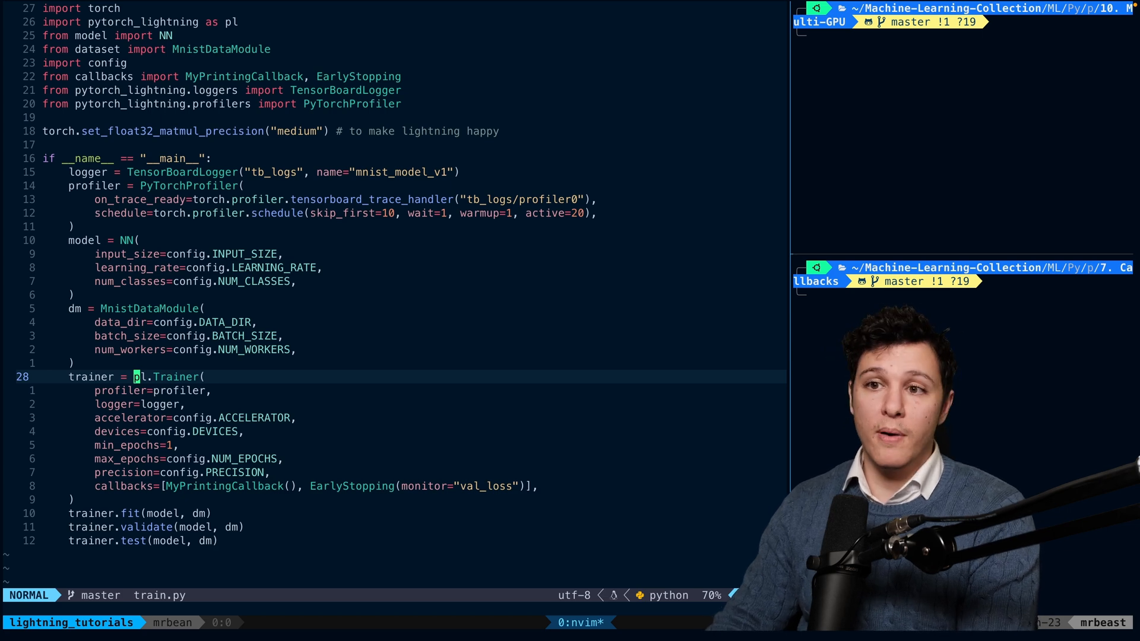
Step: Add strategy="ddp" to the pl.Trainer call in train.py
text(strategy="ddp",)
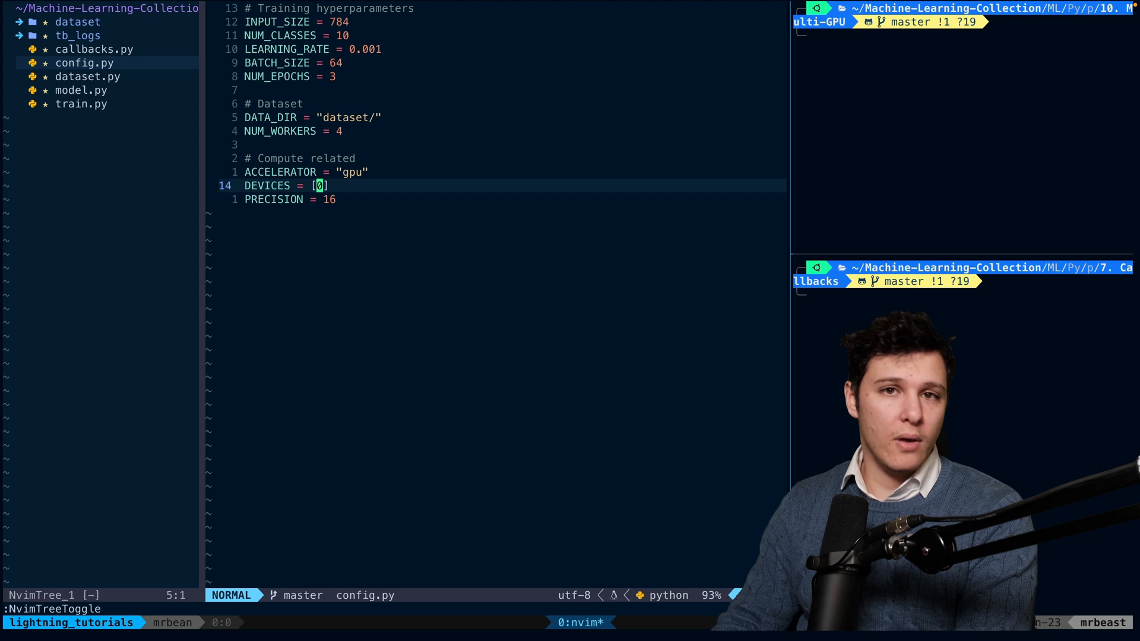
text(,)
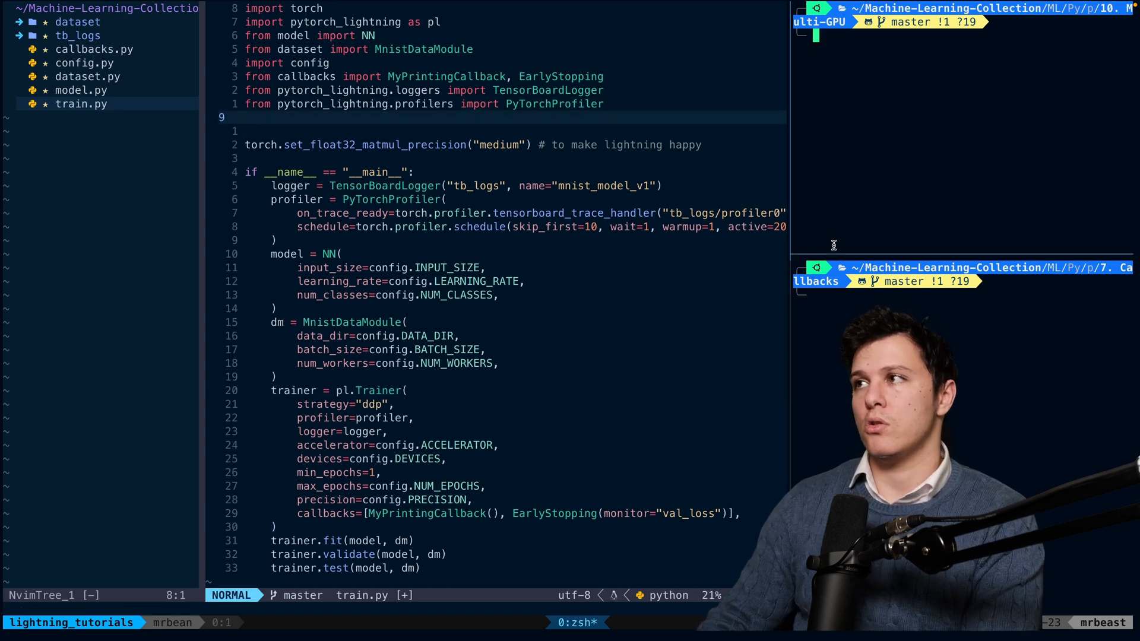
Step: Install deepspeed, import and instantiate DeepSpeedStrategy, and jump to its class definition
text(pip install -U deepspeed)
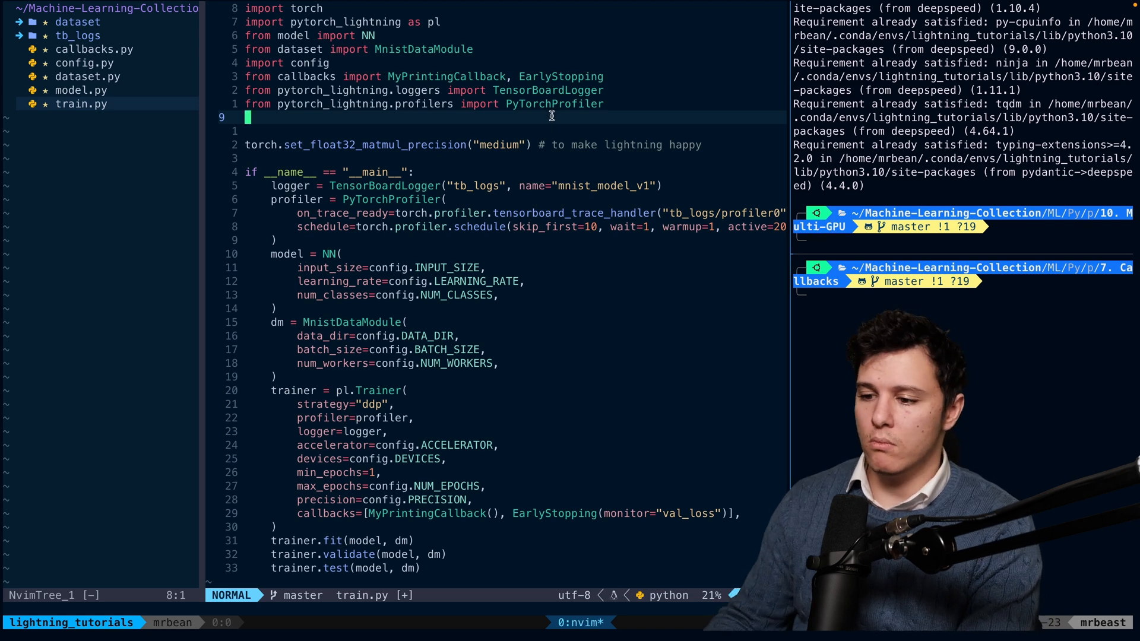
text(from pytorch_lightning.)
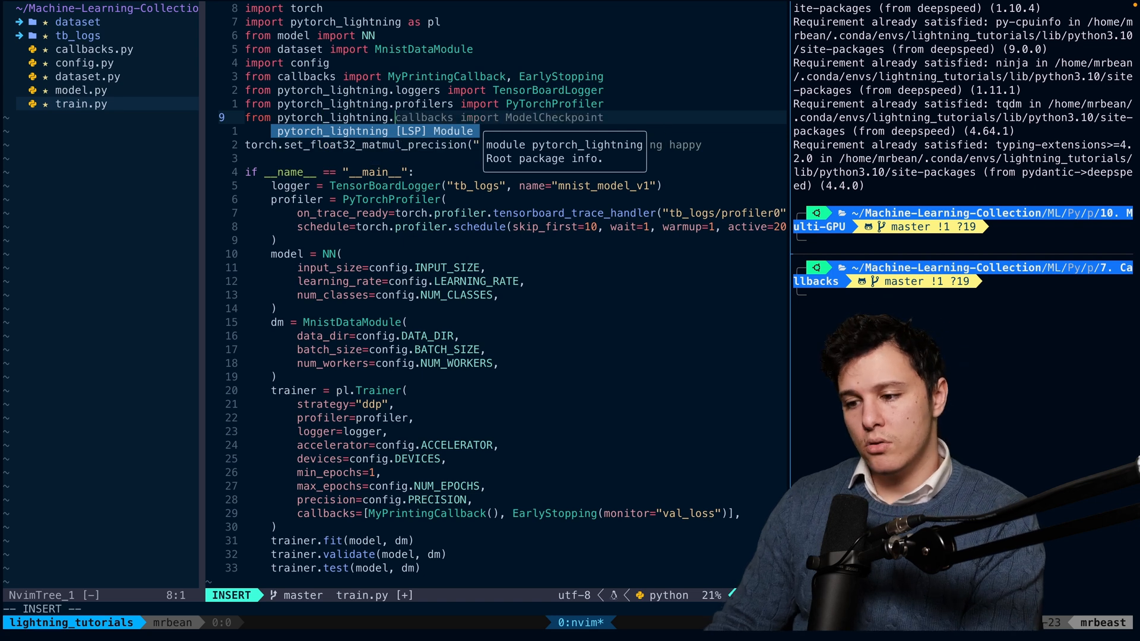
text(strategies import)
text(strategy =)
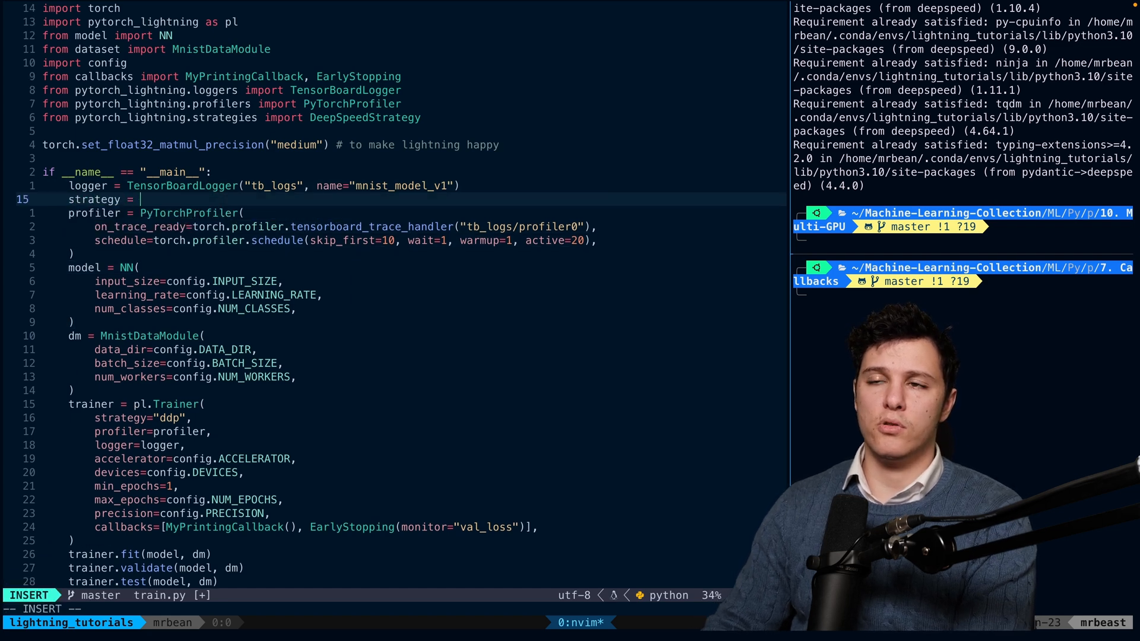
text(DeepSpeedStrategy())
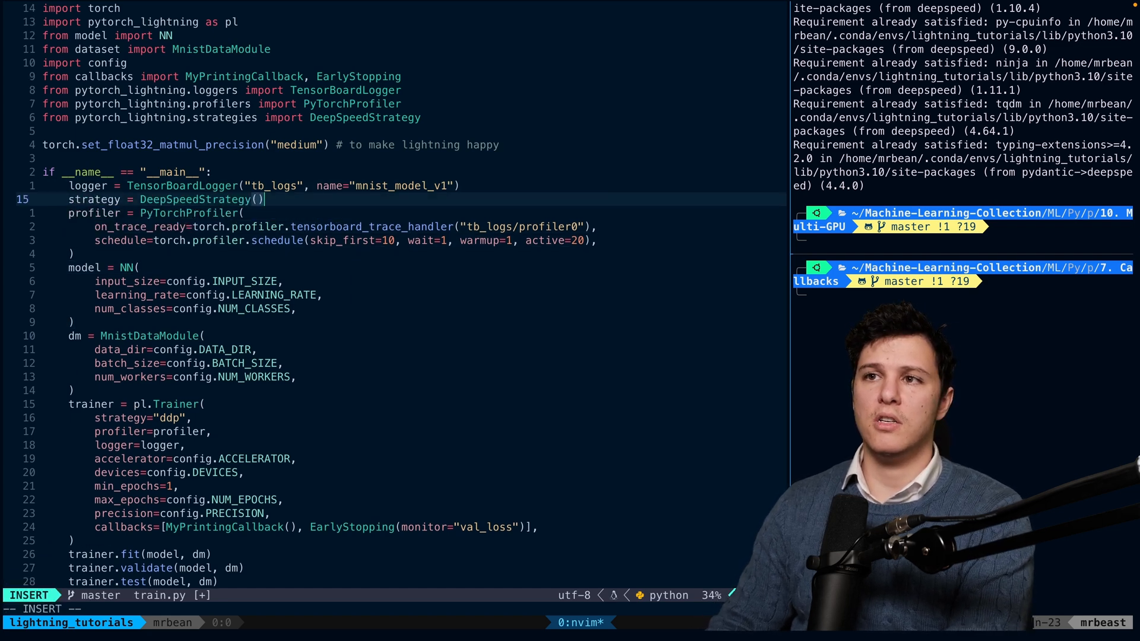
key(Escape)
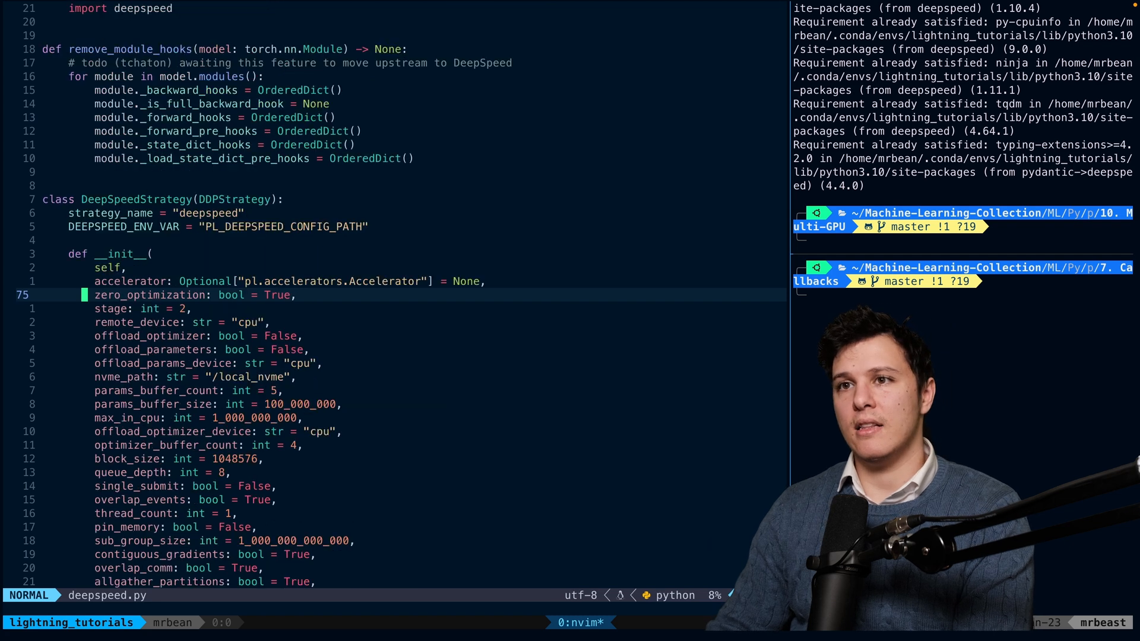
Step: Review DeepSpeedStrategy constructor options like stage and offloading, then return to train.py
key(k)
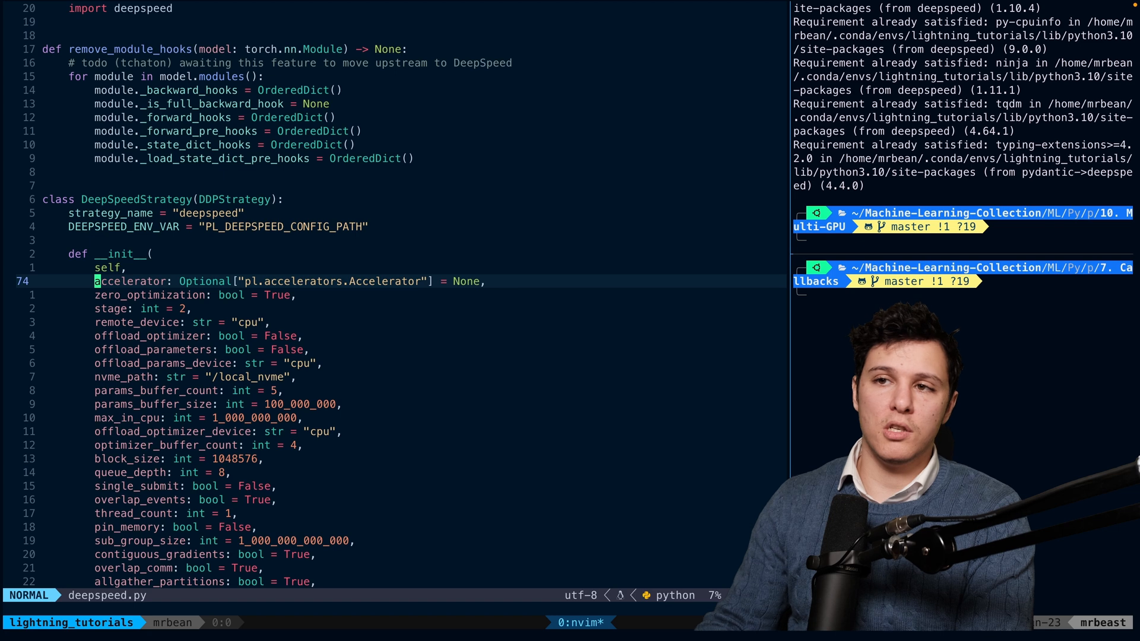
key(j)
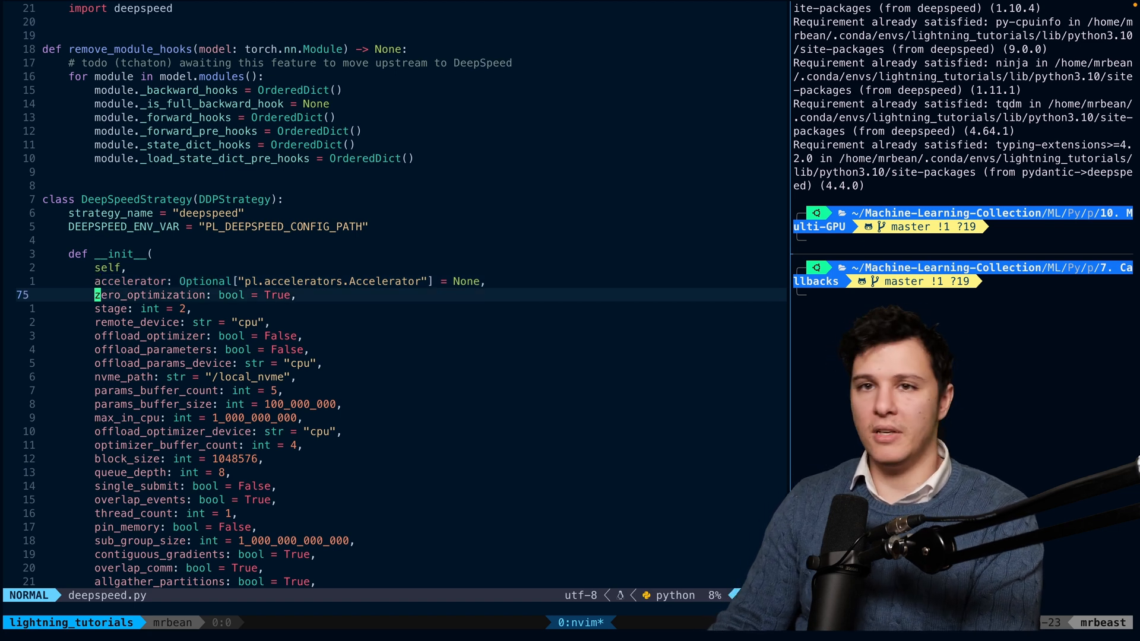
key(k)
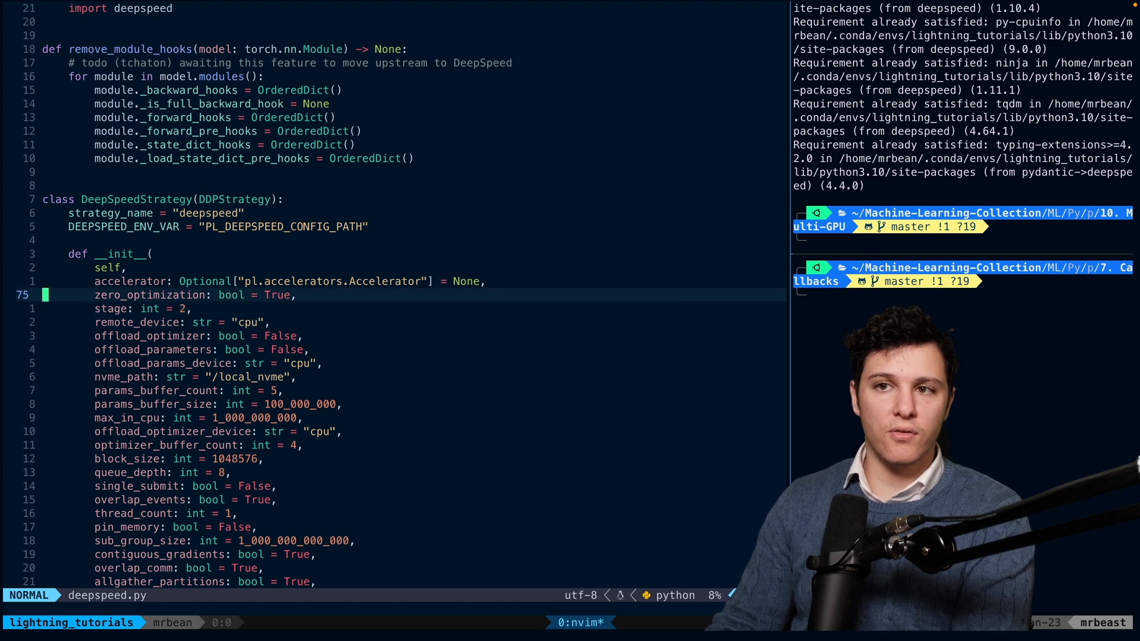
key(j)
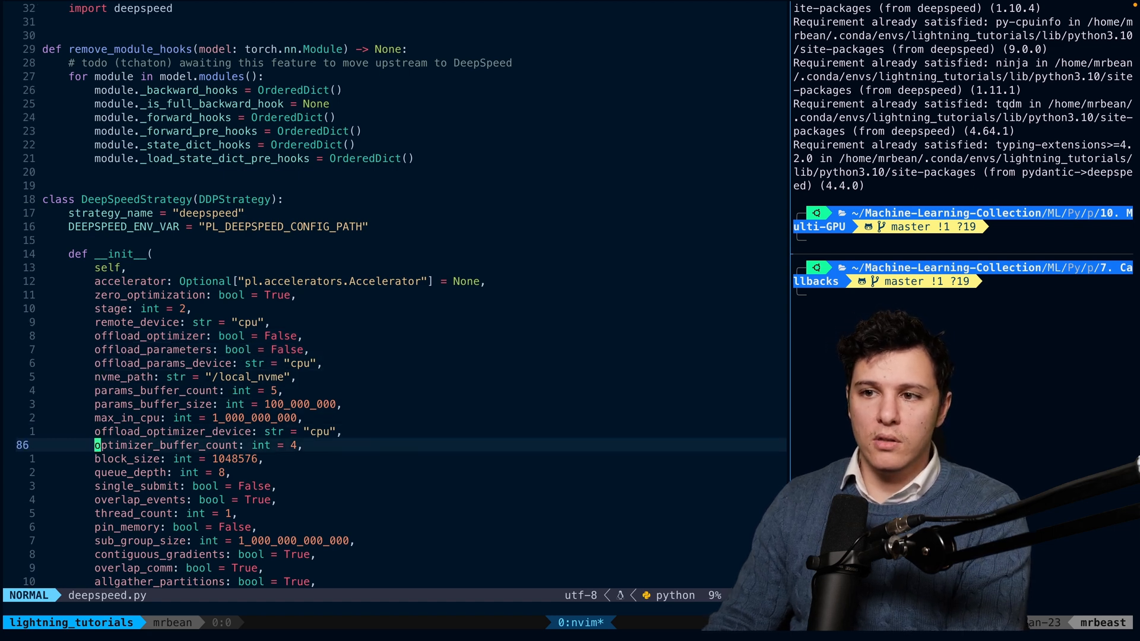
scroll(down, 3)
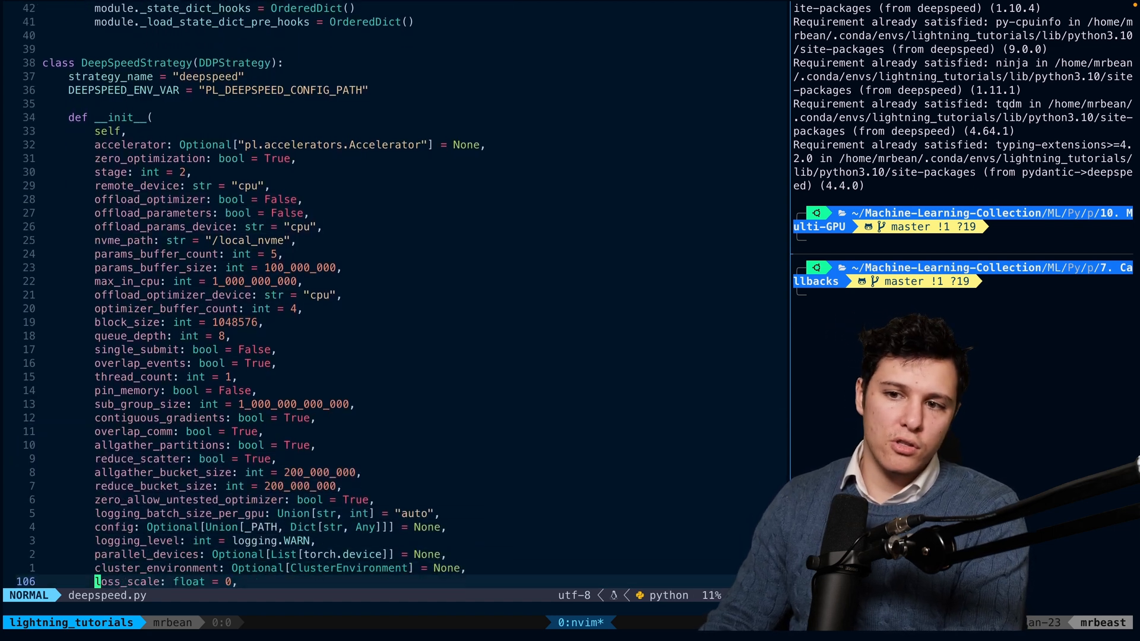
scroll(down, 3)
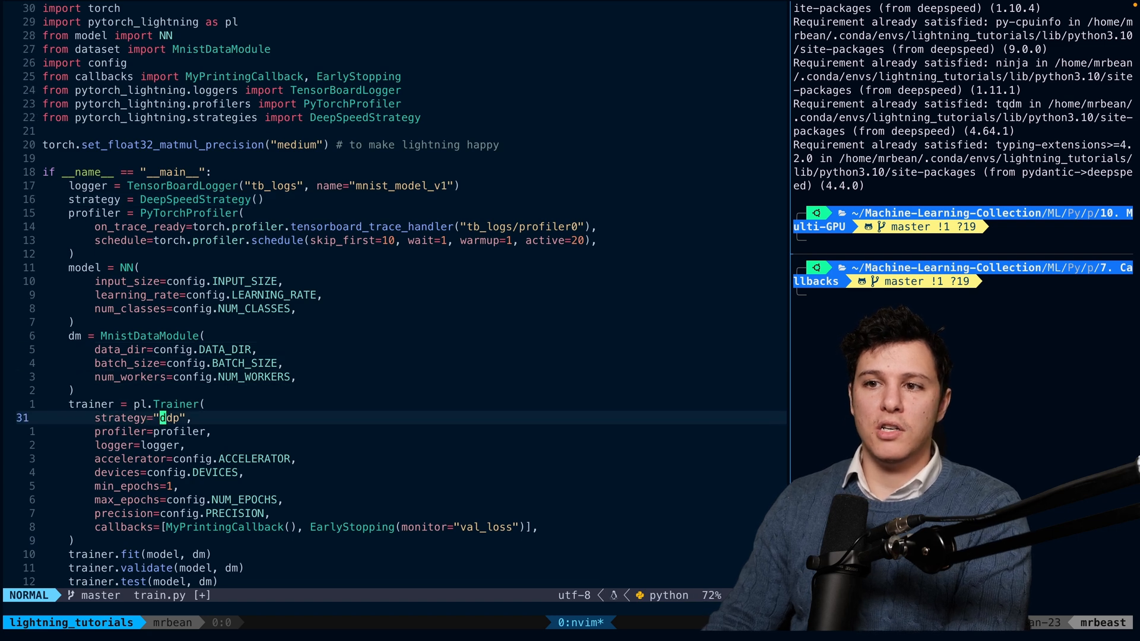
Step: Set strategy=strategy in the Trainer, nn.Linear sizes to 1_000_000, and DEVICES = [0, 1]
text(strategy)
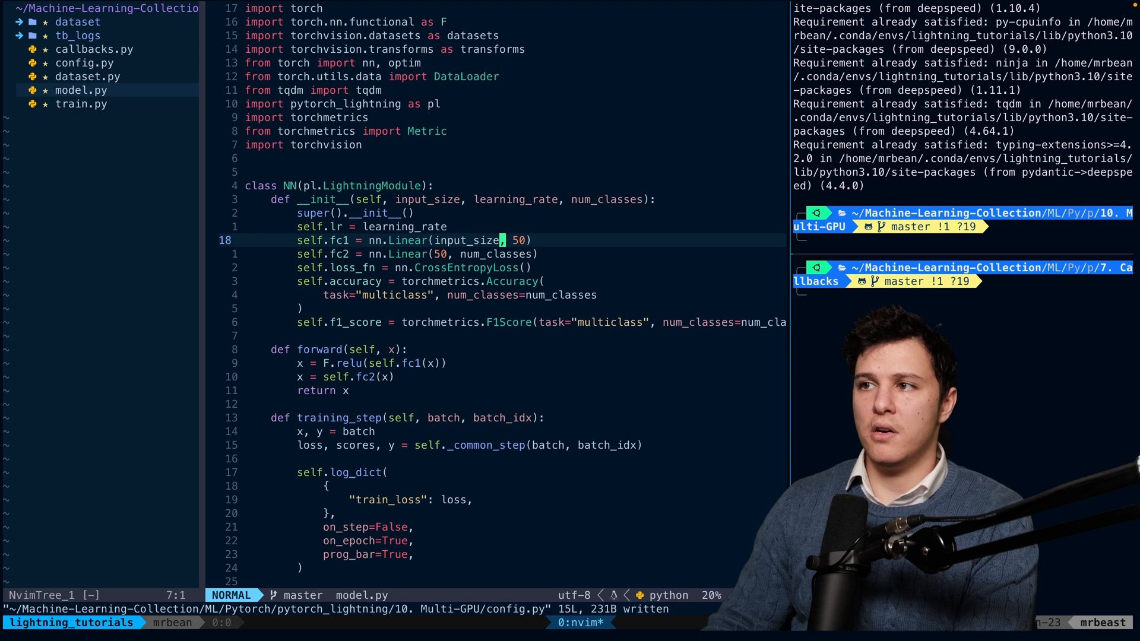
text(1_000_00)
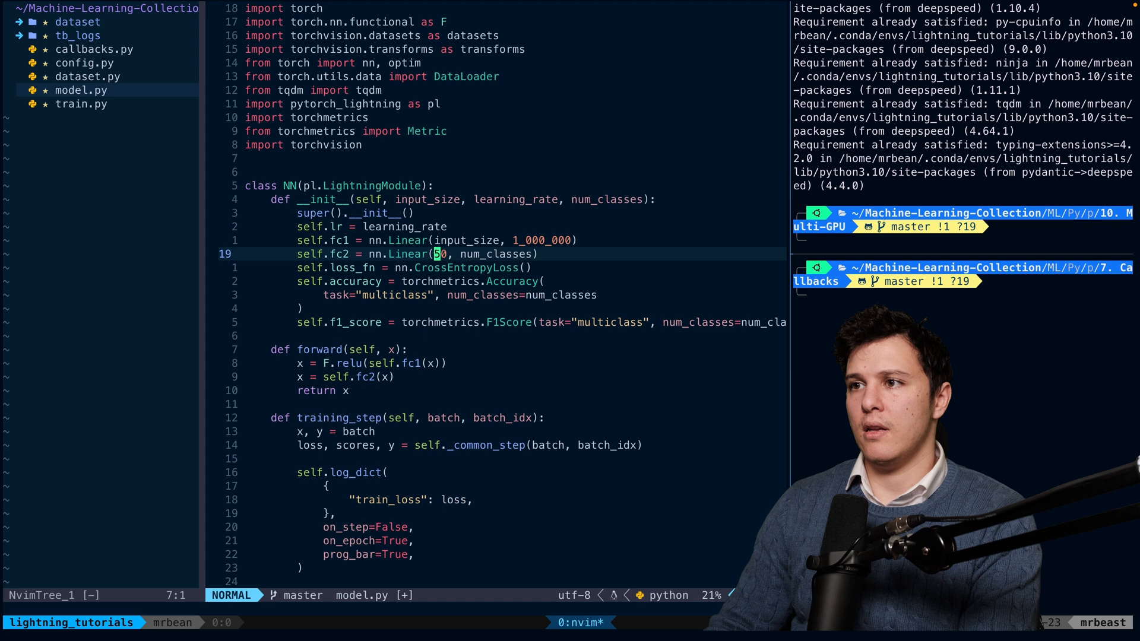
text(1_000)
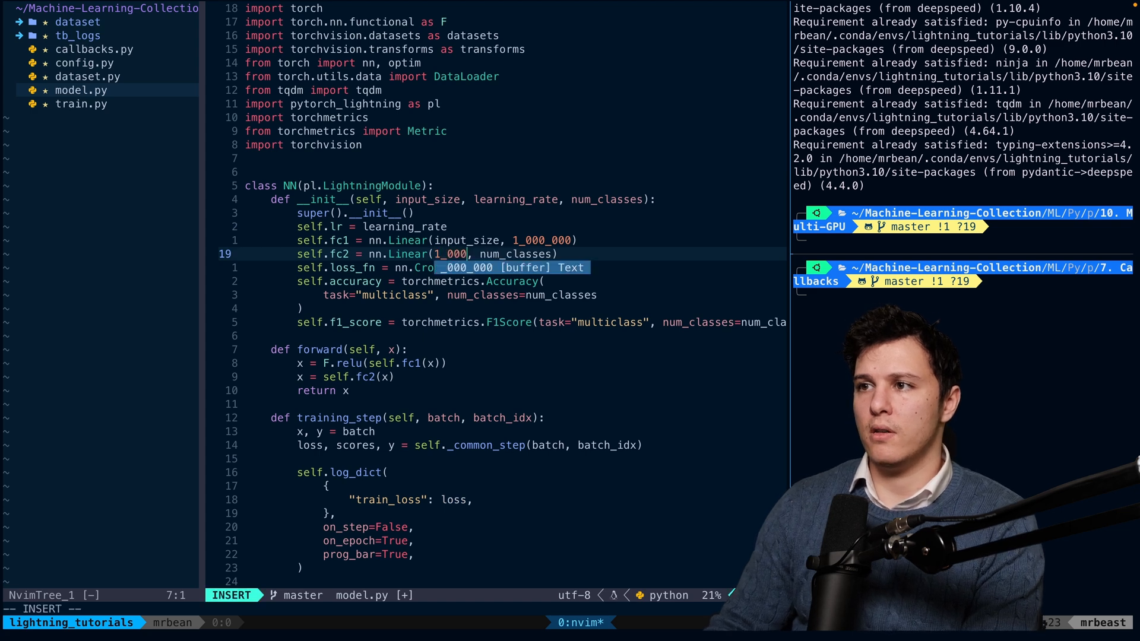
key(Escape)
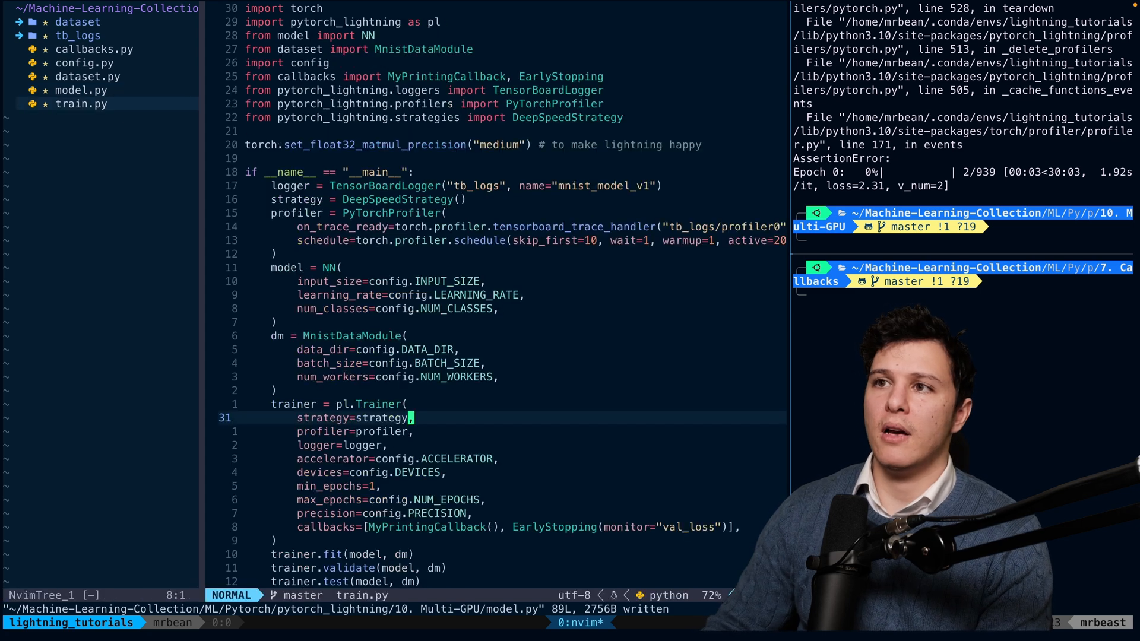
click(85, 62)
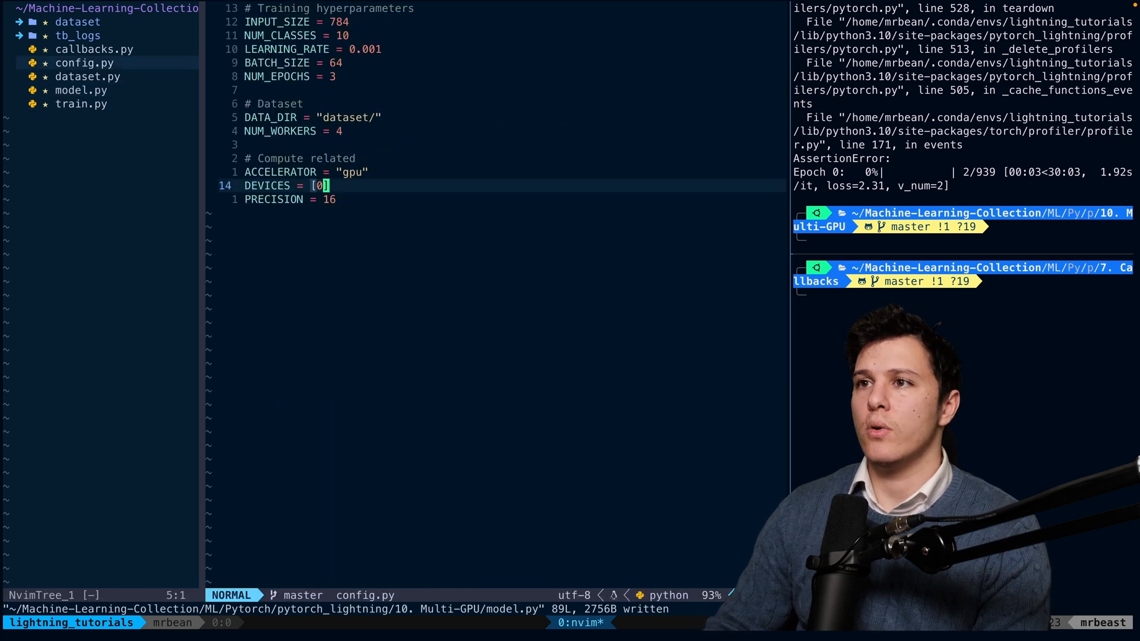
text(, 1)
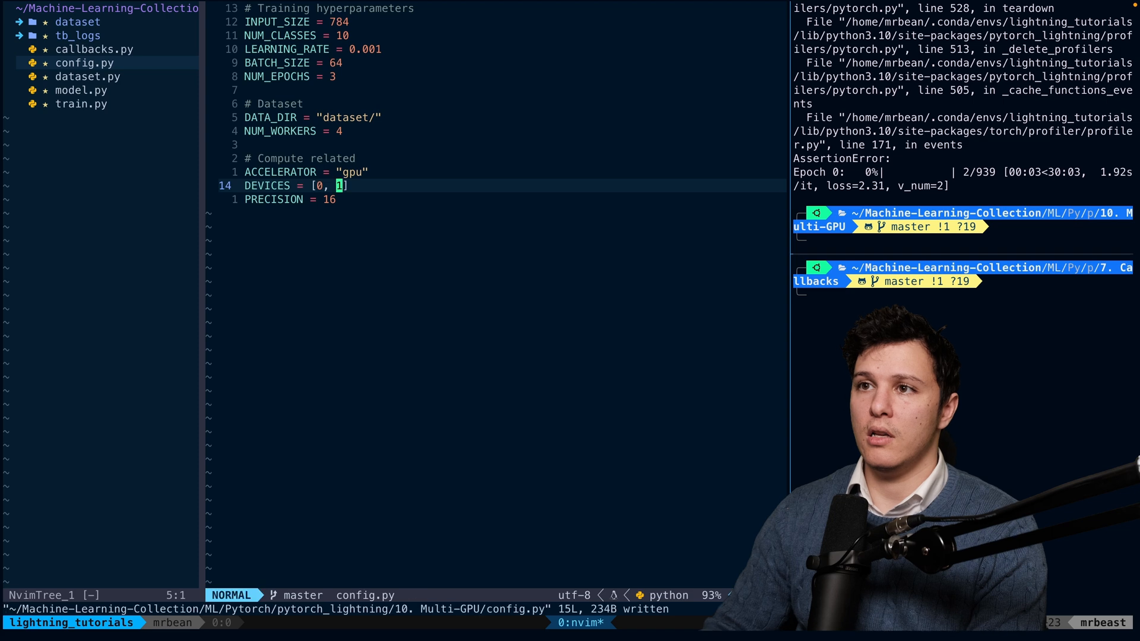